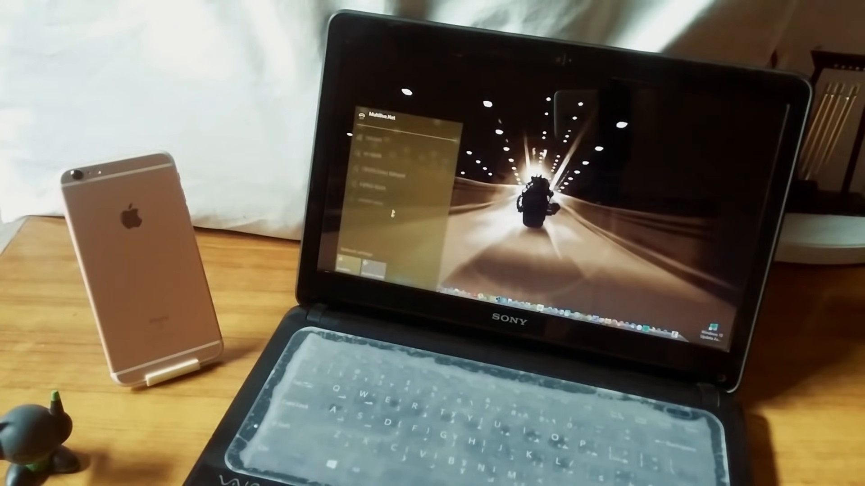
Join the wireless network from the taskbar's Wi-Fi list so the laptop is online.
{"action": "left_click", "coordinate": [385, 124]}
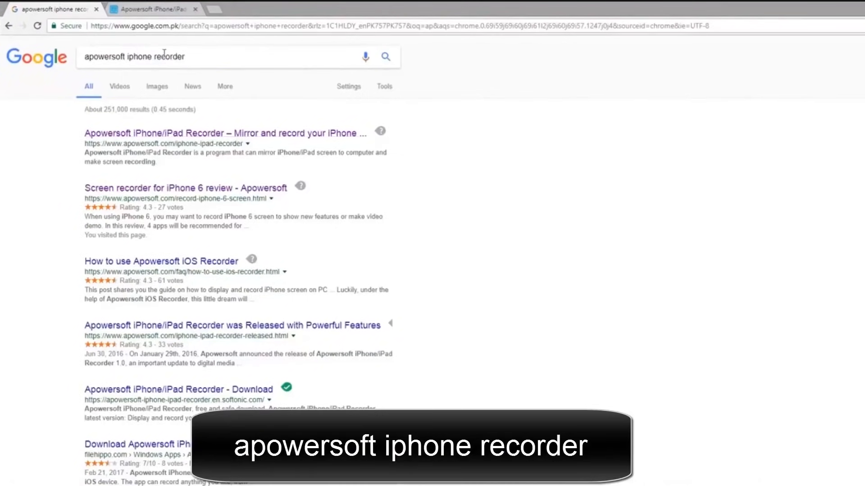
Open the official Apowersoft iPhone/iPad Recorder page from the first search result.
{"action": "left_click", "coordinate": [223, 133]}
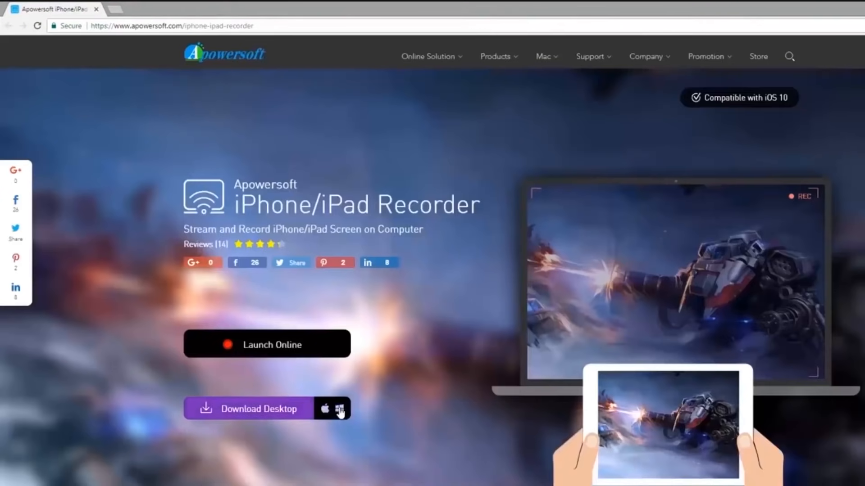
{"action": "mouse_move", "coordinate": [230, 410]}
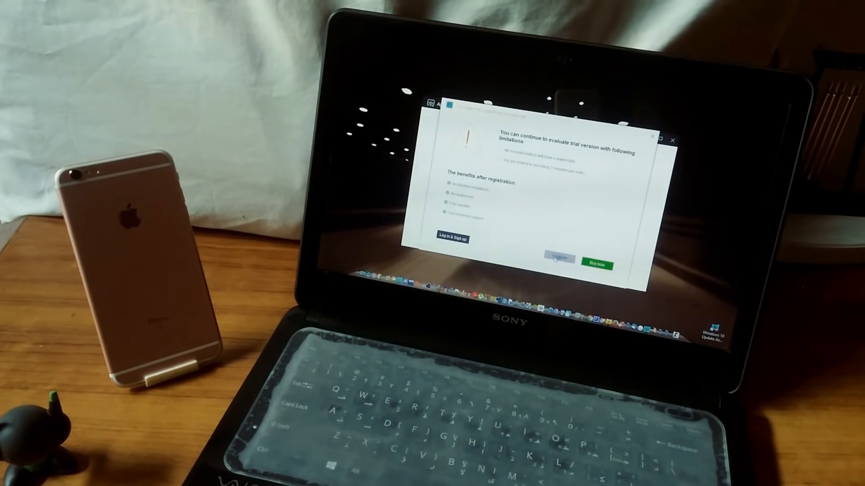
Dismiss the trial-limitations notice with Continue to keep running the trial version.
{"action": "left_click", "coordinate": [560, 259]}
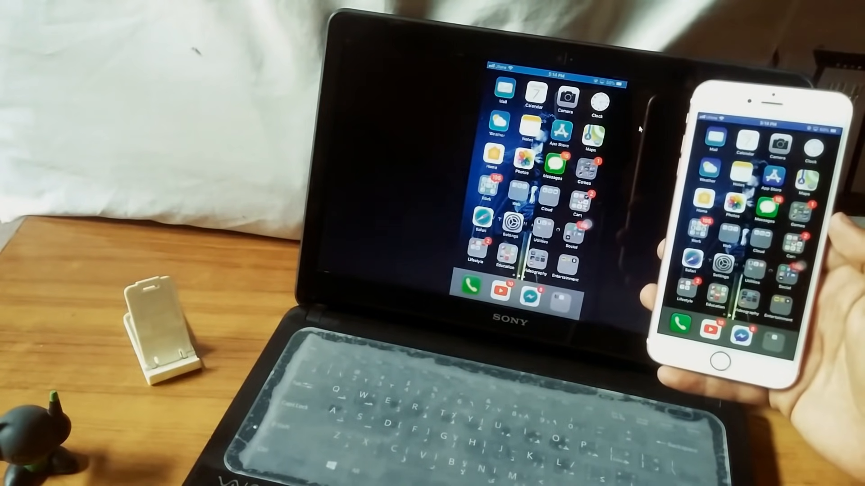
Swipe to another iPhone home screen page and see it reflected in the live mirror.
{"action": "scroll", "scroll_direction": "left", "scroll_amount": 3}
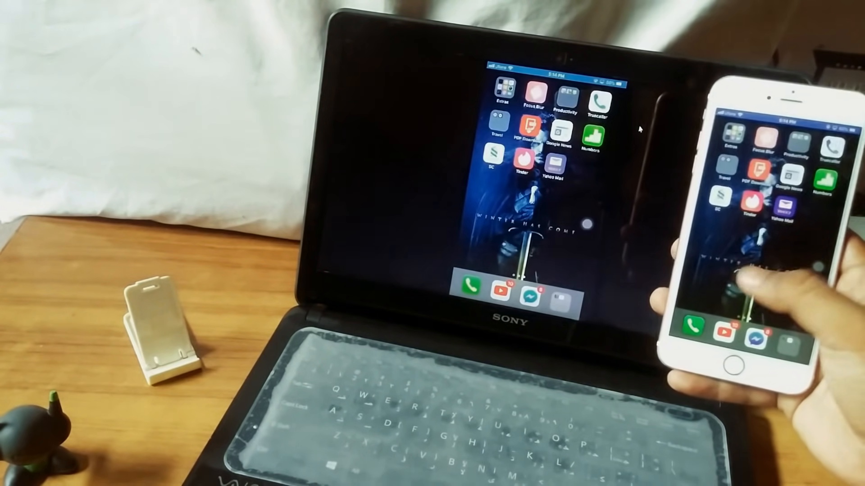